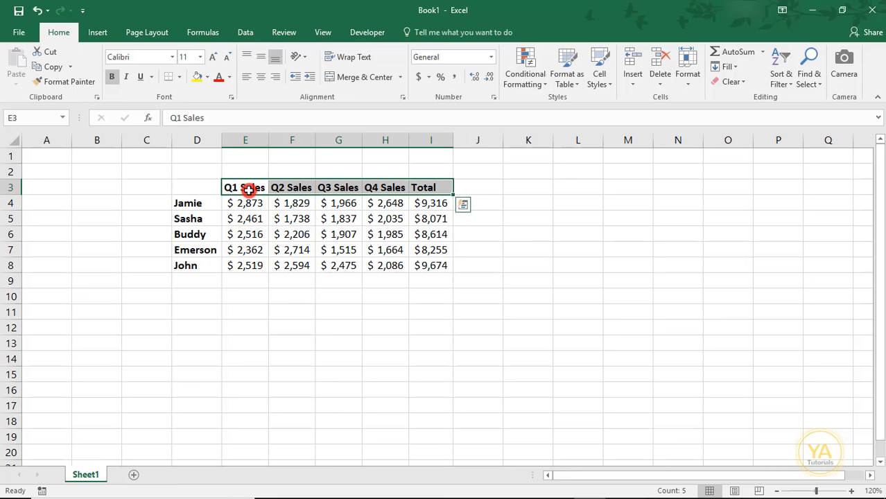
Step: Bring up the context menu for the Q1 Sales through Total header cells
right_click(246, 188)
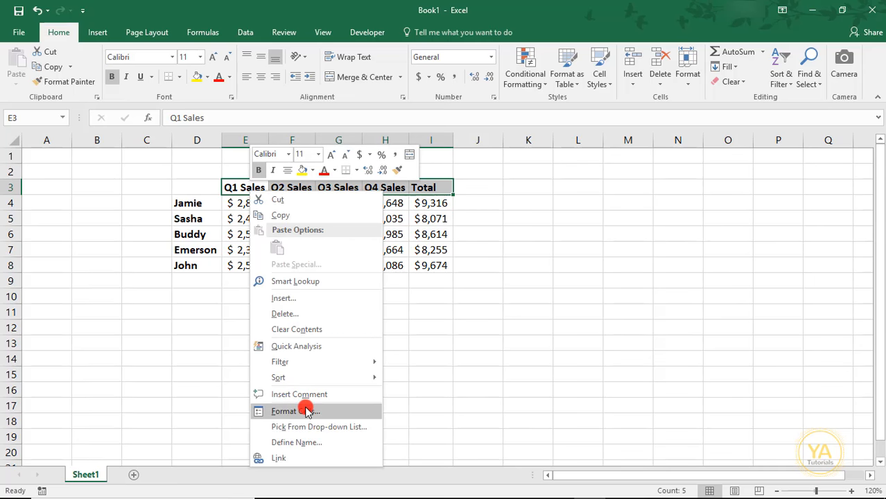
Step: Rotate the Q1 Sales to Total headers upward to 45 degrees in Format Cells alignment
click(284, 411)
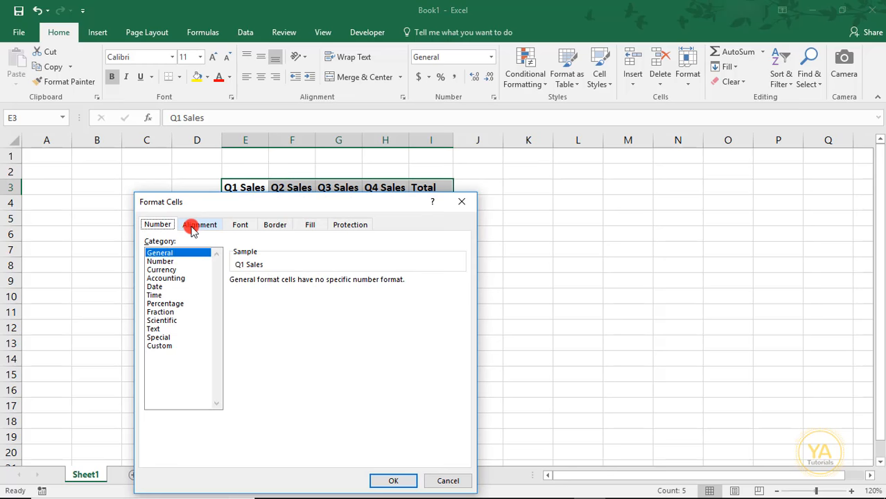
click(200, 224)
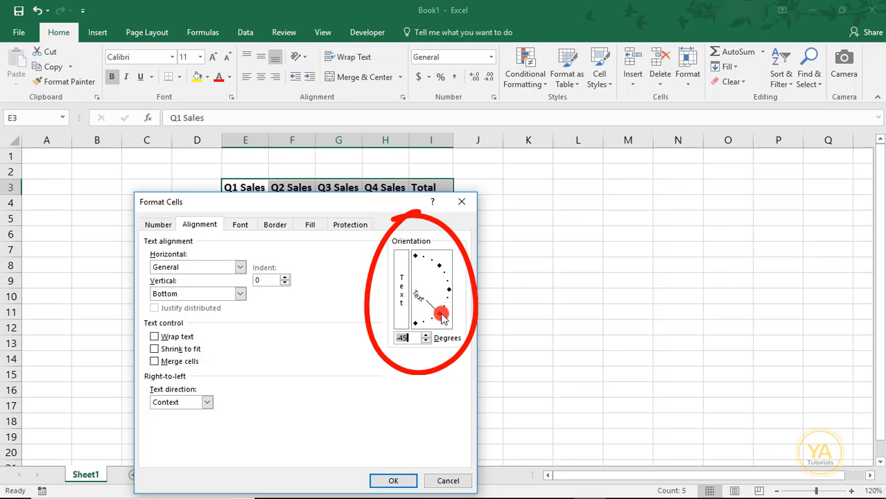
drag(442, 313, 444, 265)
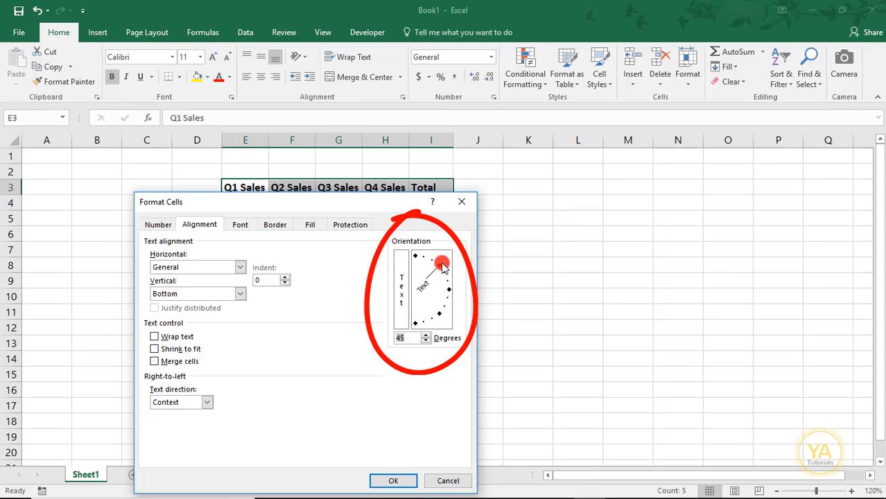
click(413, 349)
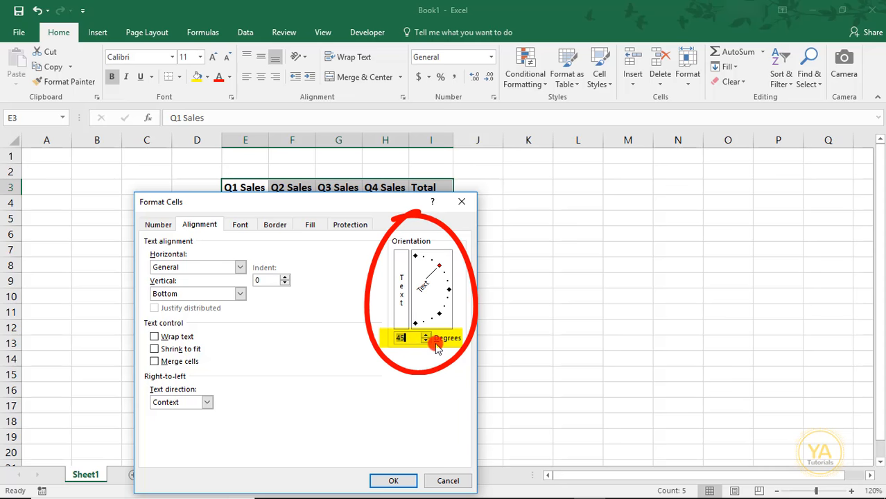
click(393, 481)
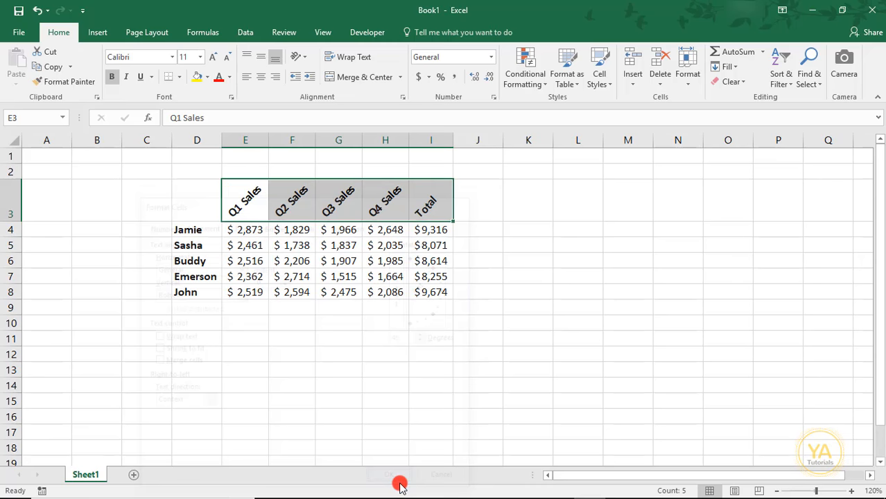
Step: Switch the headers to Vertical Text orientation and review it in Format Cell Alignment
click(398, 475)
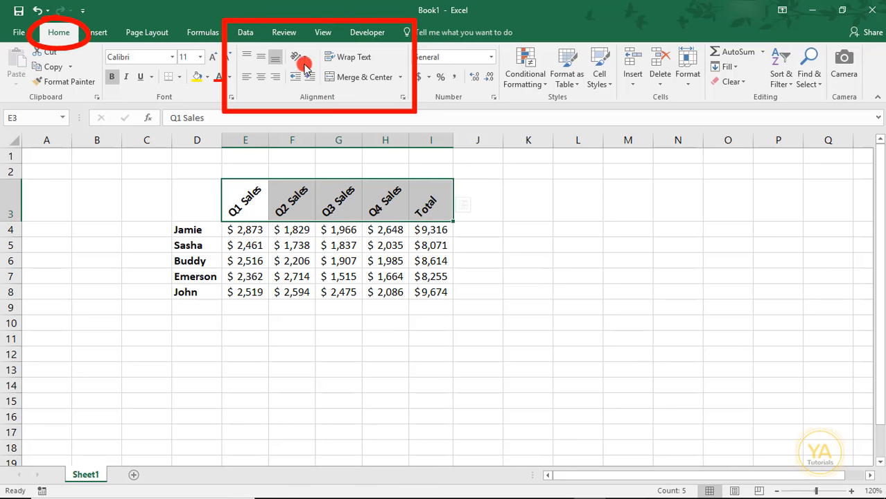
mouse_move(299, 57)
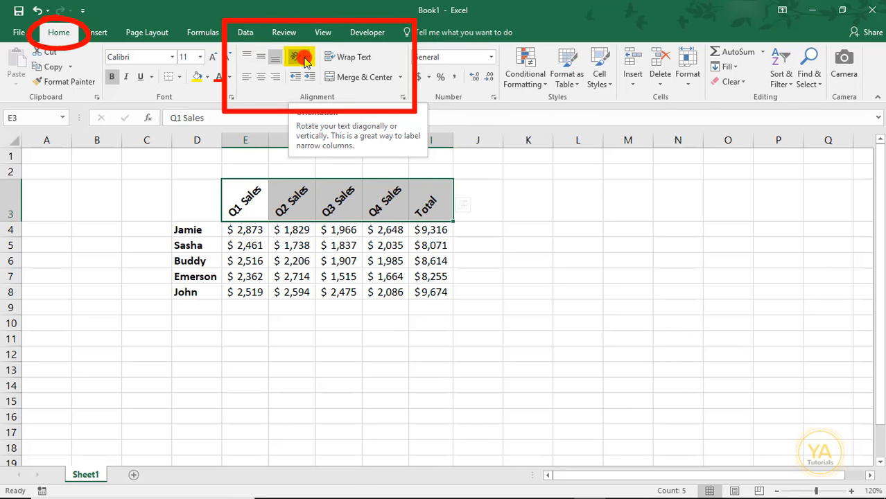
click(299, 57)
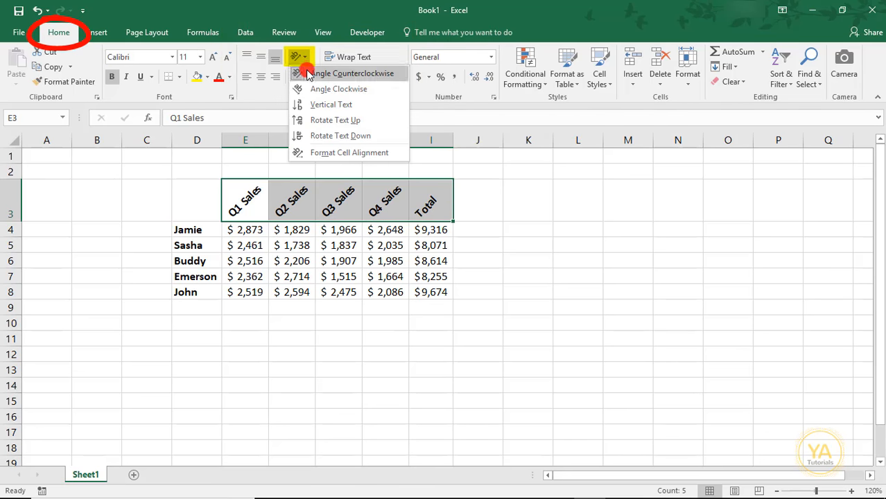
mouse_move(314, 88)
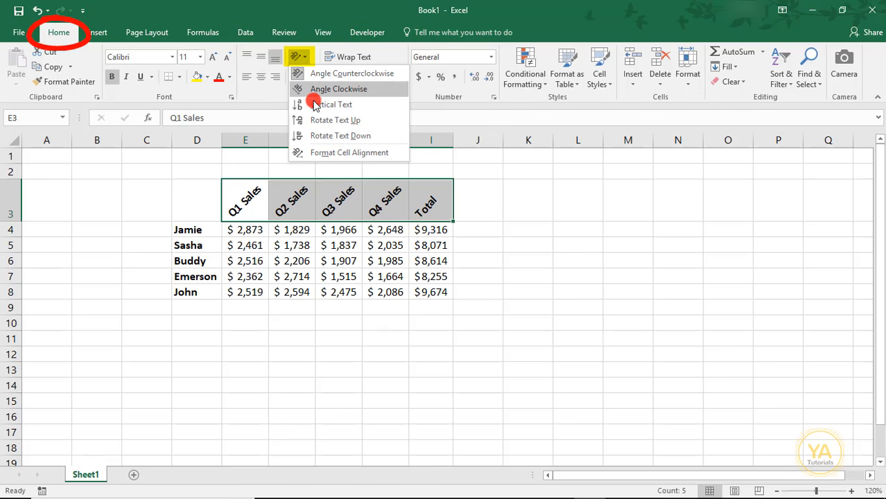
click(335, 104)
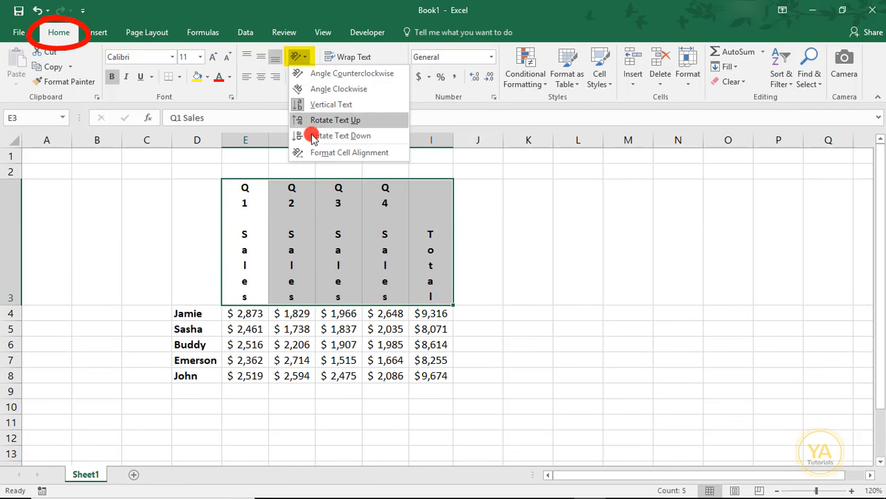
click(349, 152)
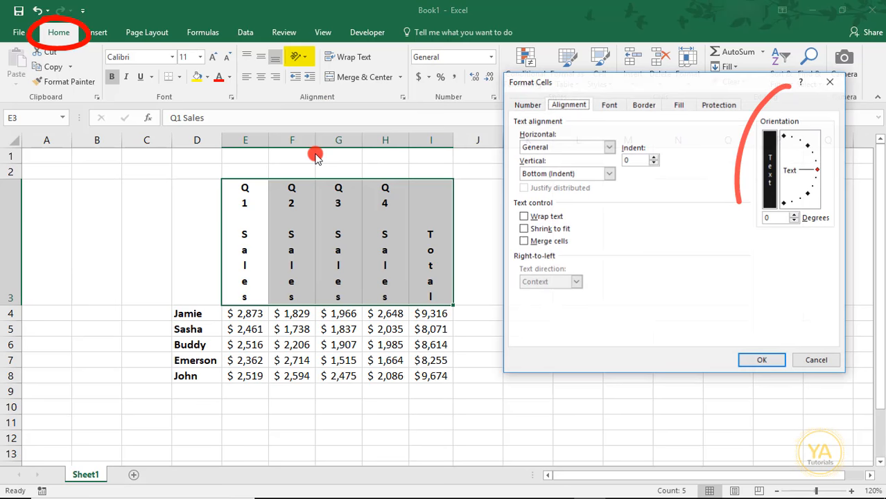